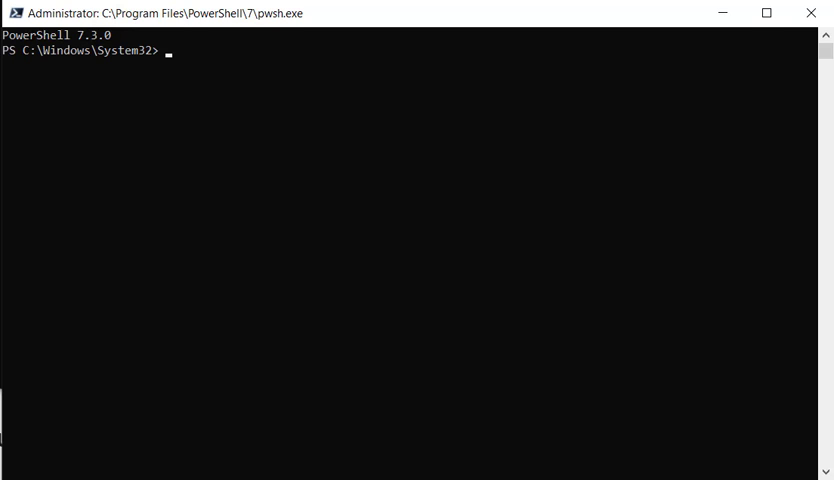
pyautogui.write('w')
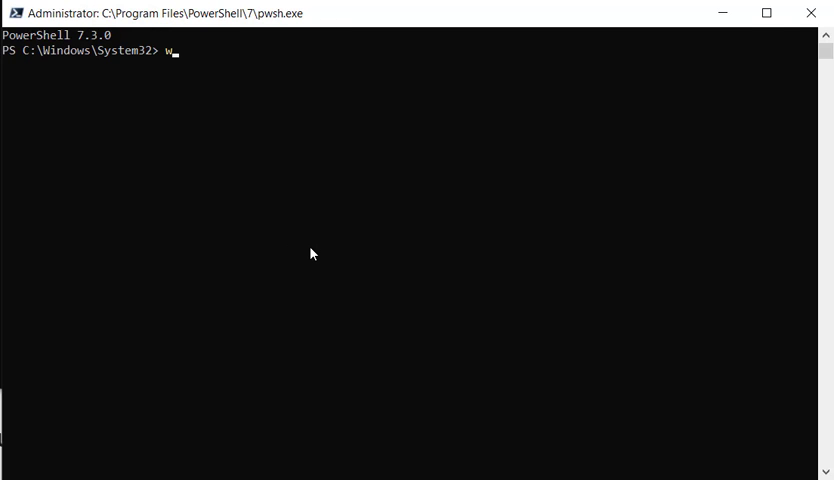
pyautogui.write('sl')
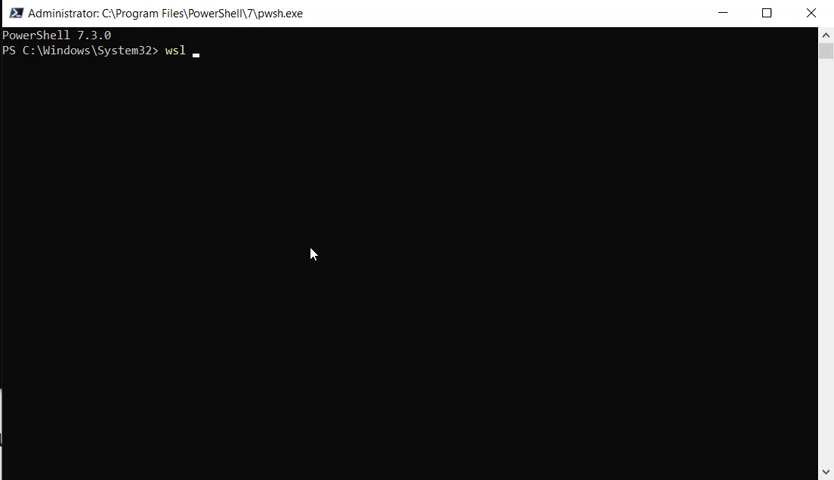
pyautogui.write('--insta')
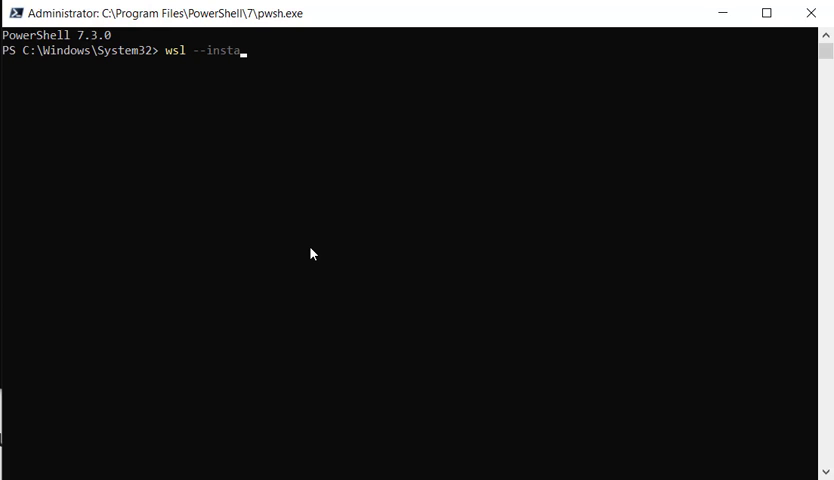